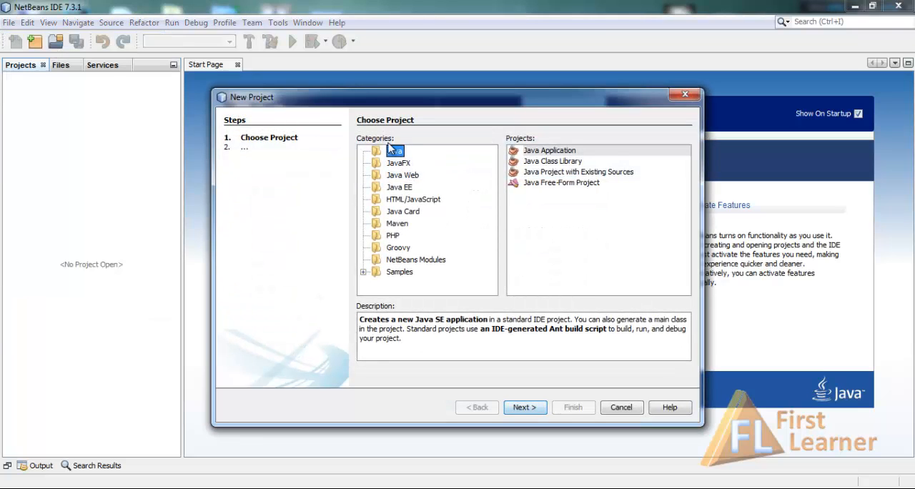
Step: Create a Java Application project named ProgrammingBasics with an auto-generated main class
click(550, 150)
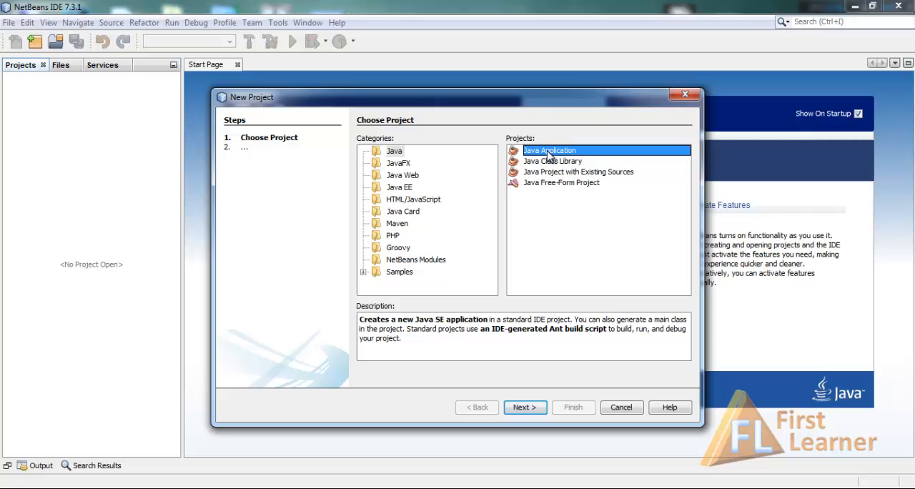
click(525, 406)
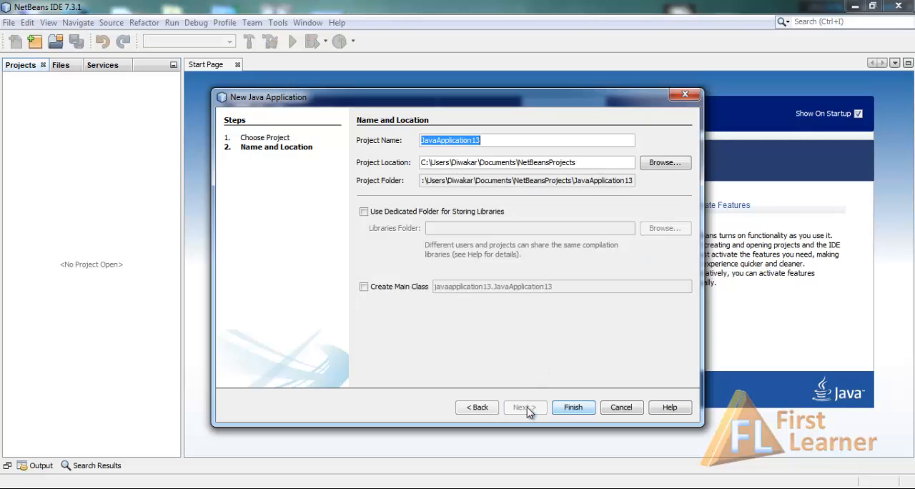
mouse_move(490, 228)
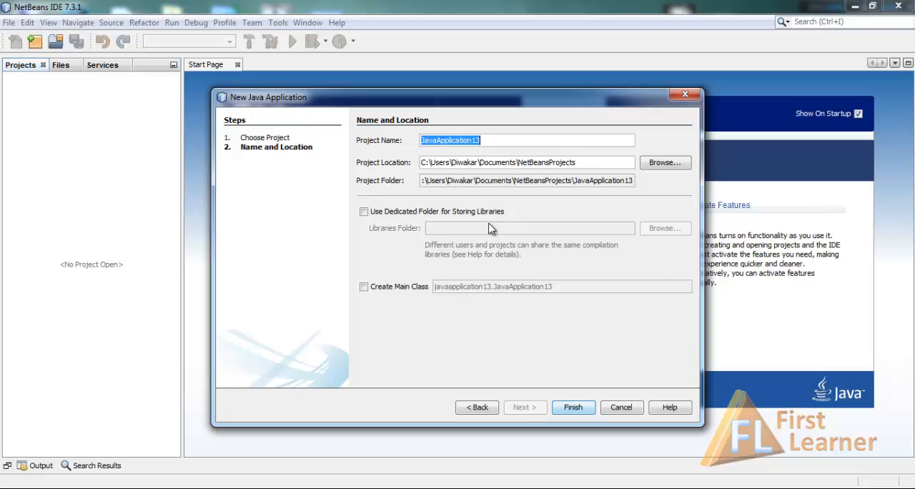
text(ProgrammingBasics)
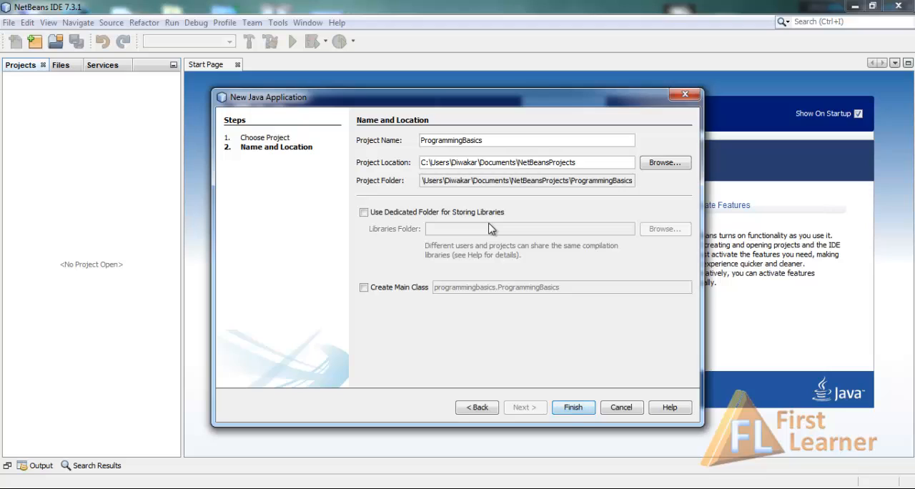
click(365, 286)
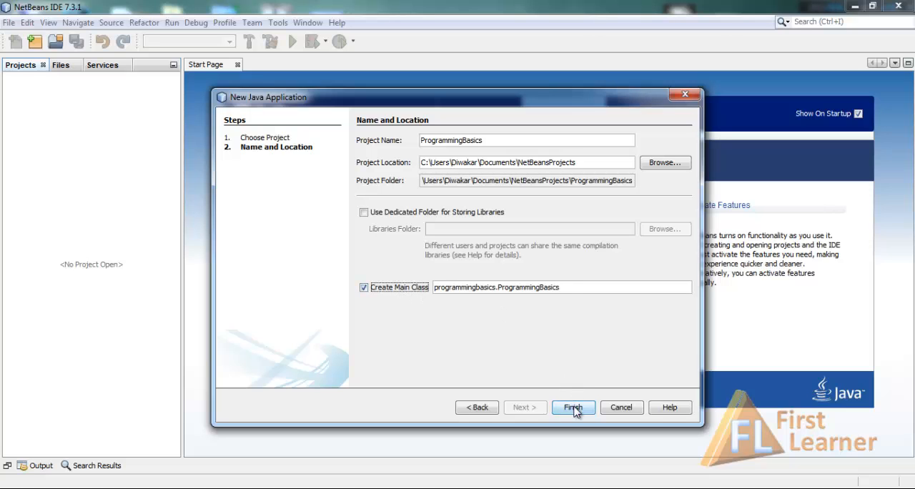
click(572, 406)
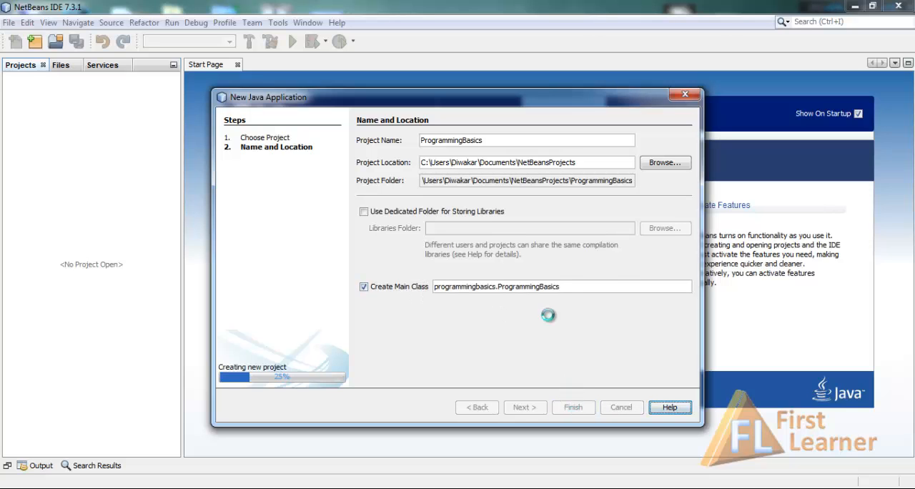
click(573, 406)
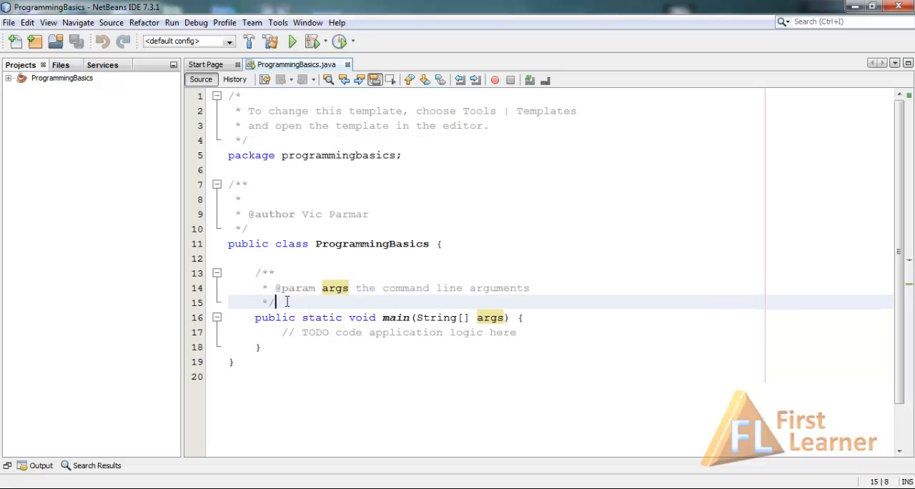
Step: Delete the Javadoc comment above main and the TODO line, leaving a blank method body
drag(277, 301, 255, 272)
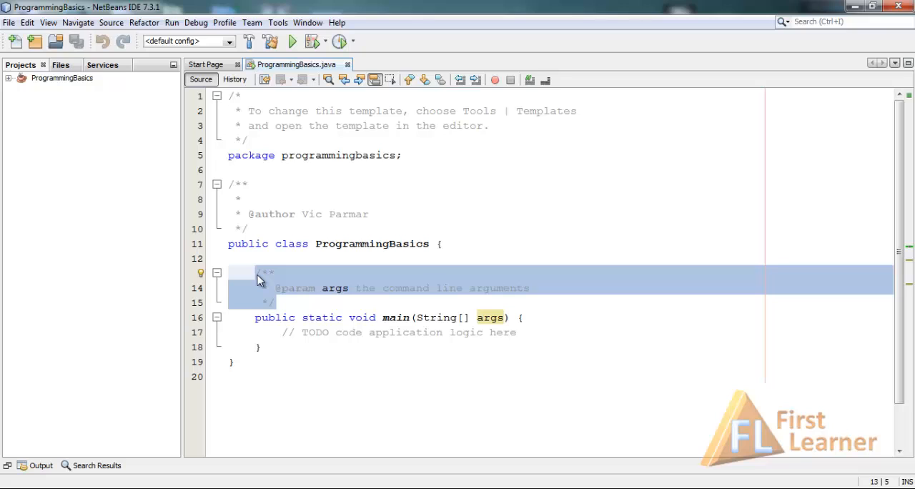
key(Delete)
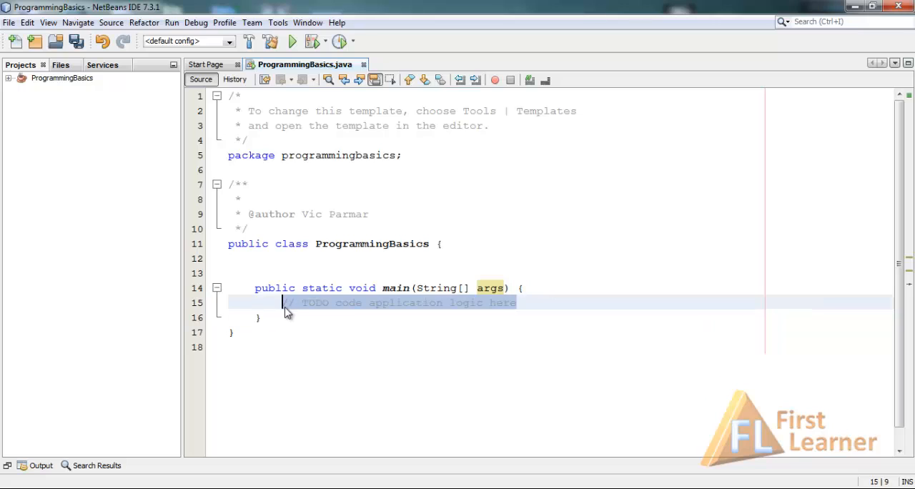
key(Delete)
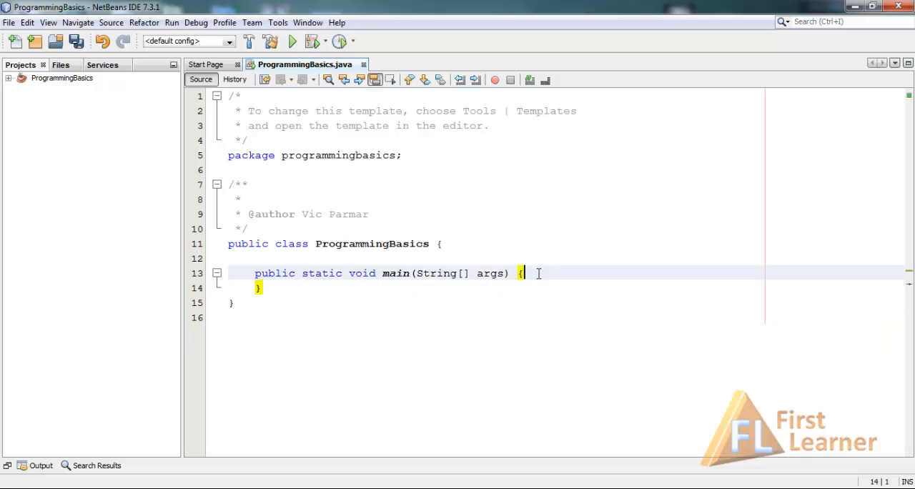
key(enter)
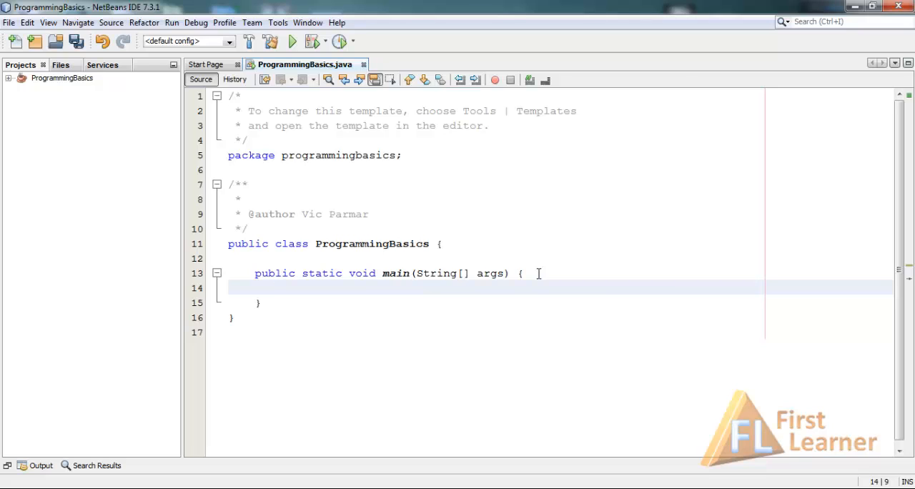
click(282, 286)
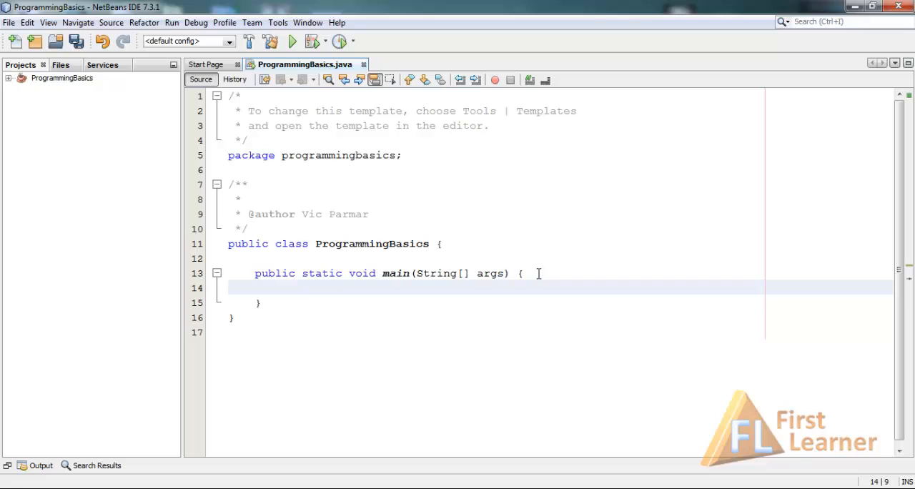
mouse_move(427, 251)
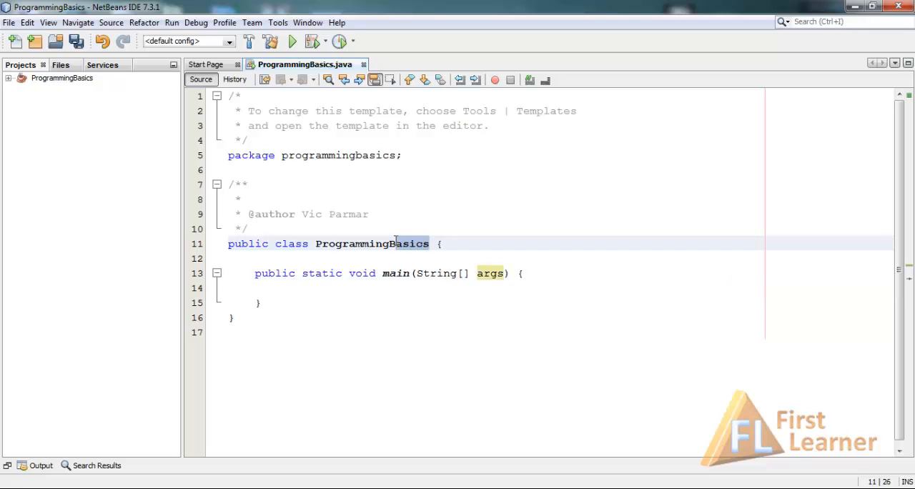
double_click(372, 243)
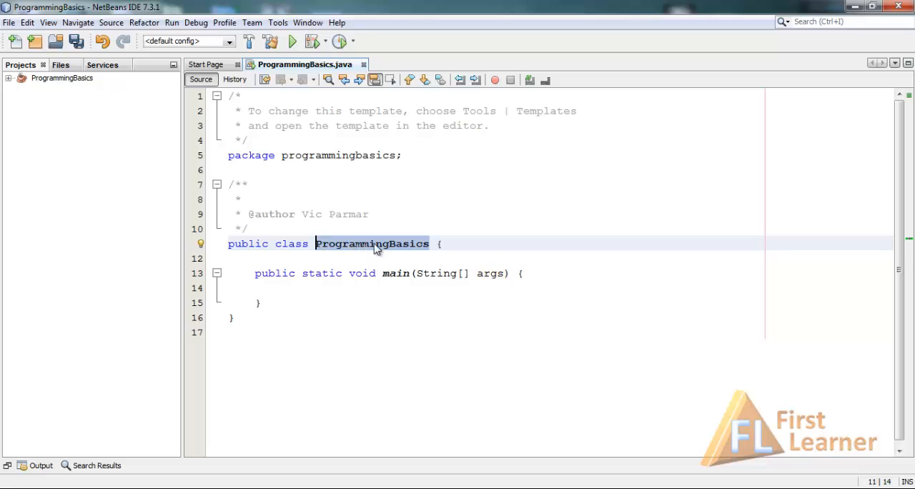
mouse_move(426, 249)
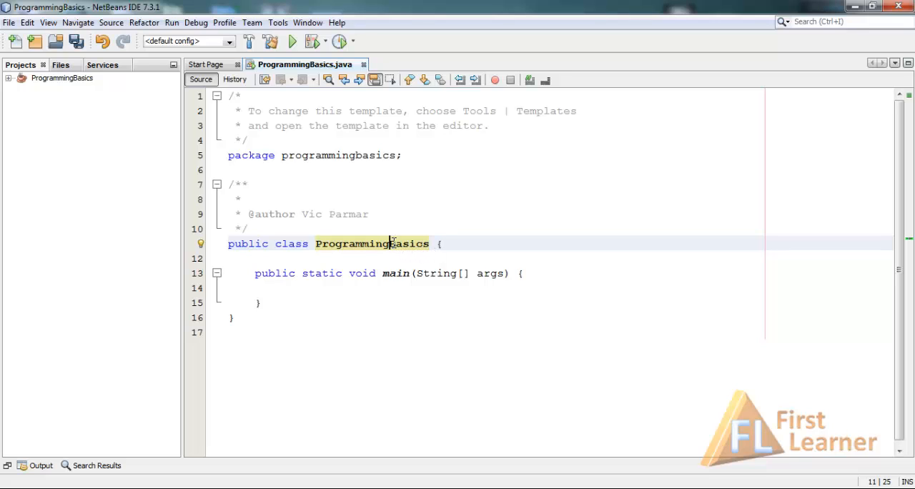
double_click(372, 243)
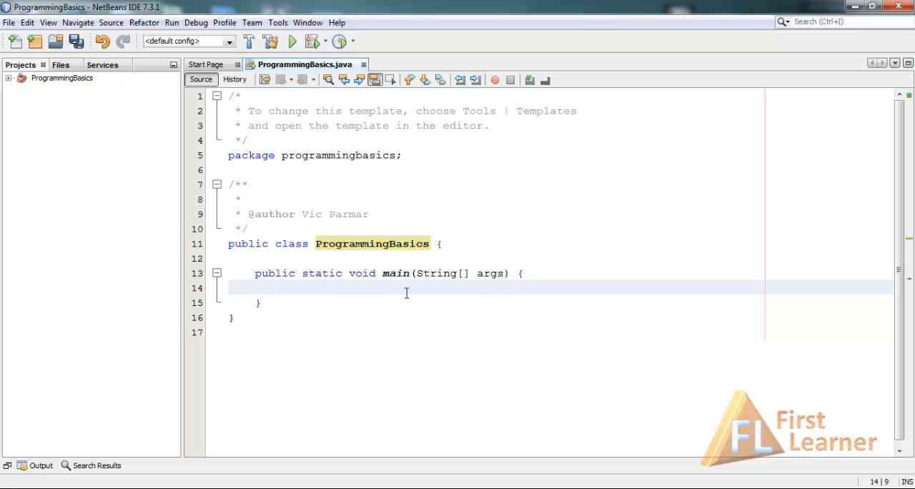
Step: Expand sout into System.out.println and write "My First Program" as its argument
text(s)
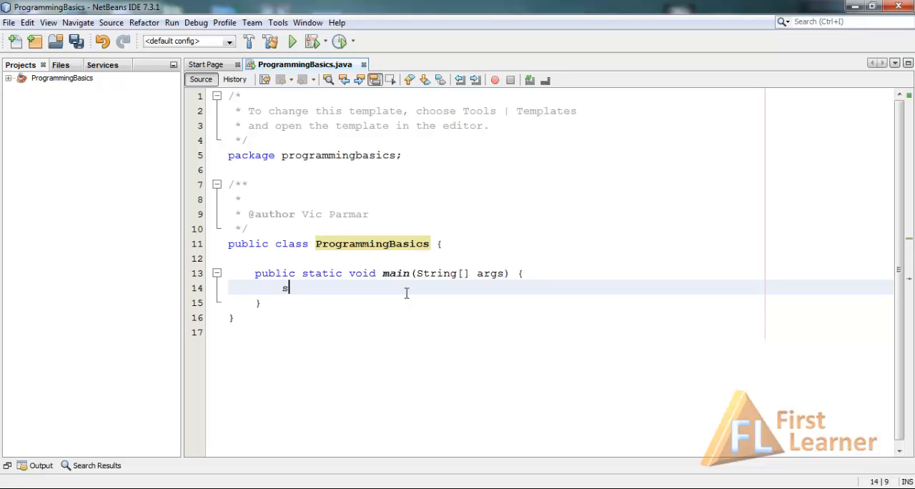
text(out)
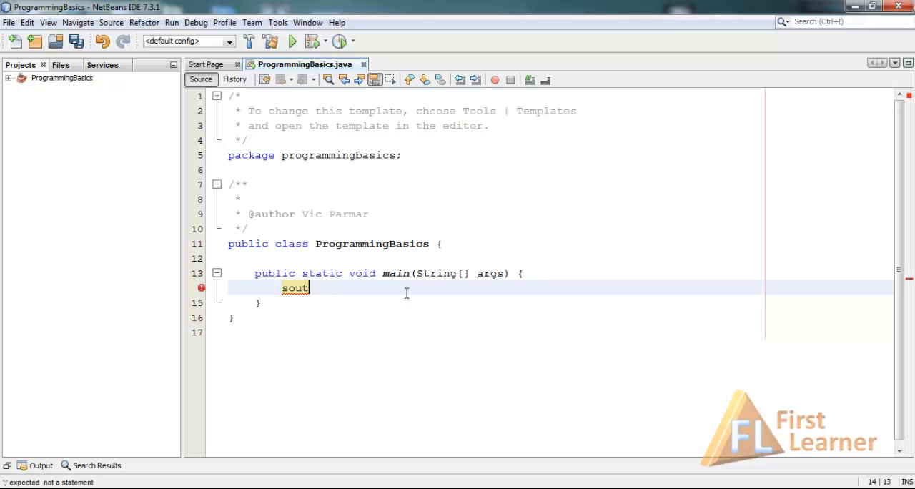
key(Tab)
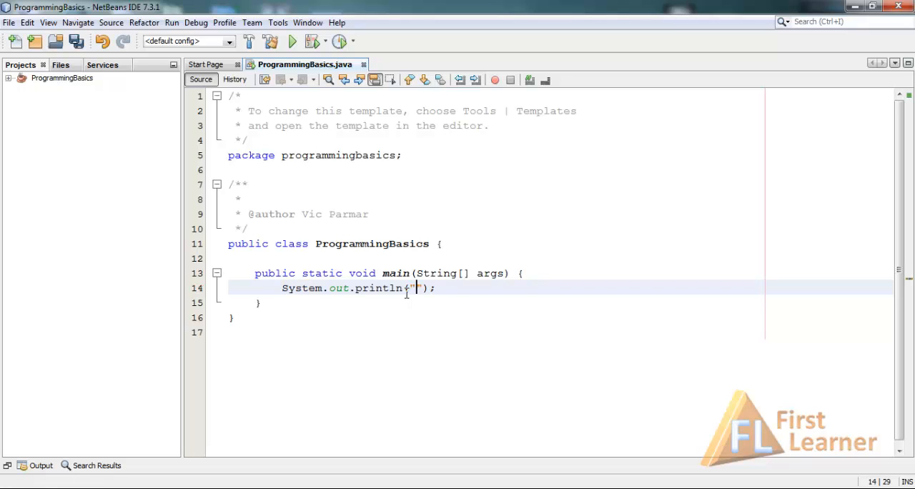
text(")
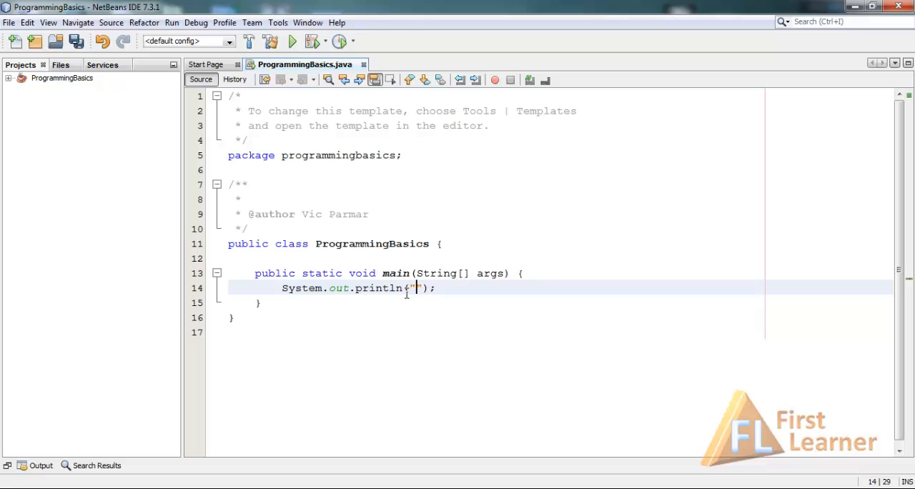
text(M)
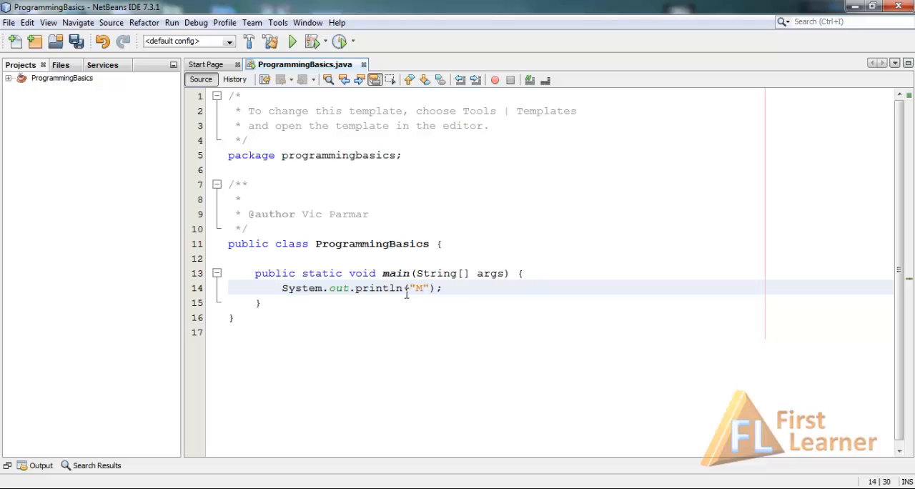
text(y First)
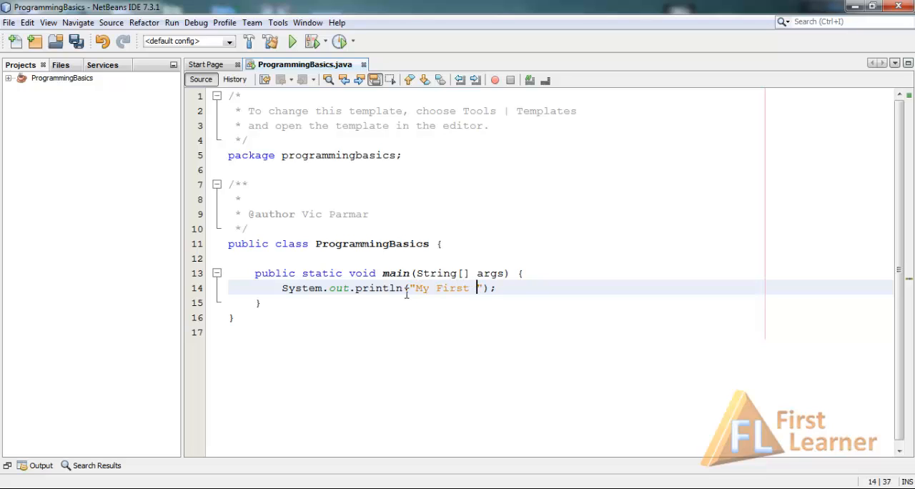
text(Program)
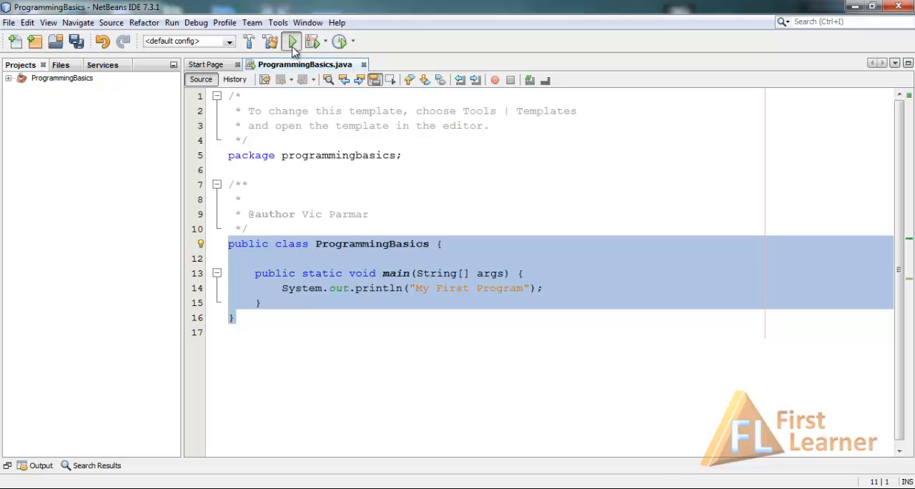
Step: Run the project so the Output window prints My First Program
click(292, 40)
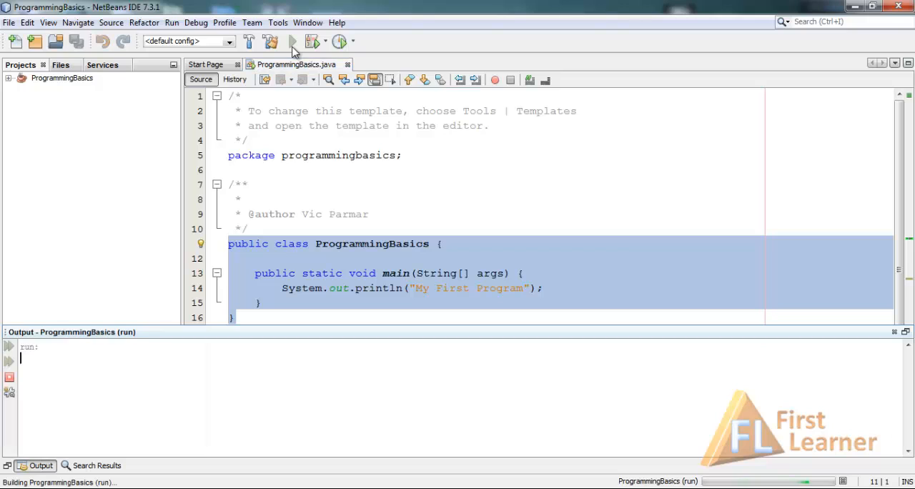
click(292, 40)
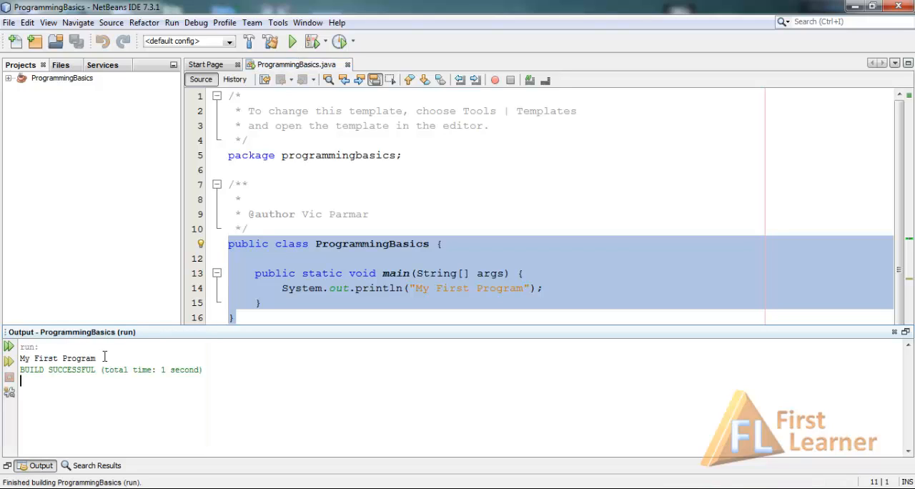